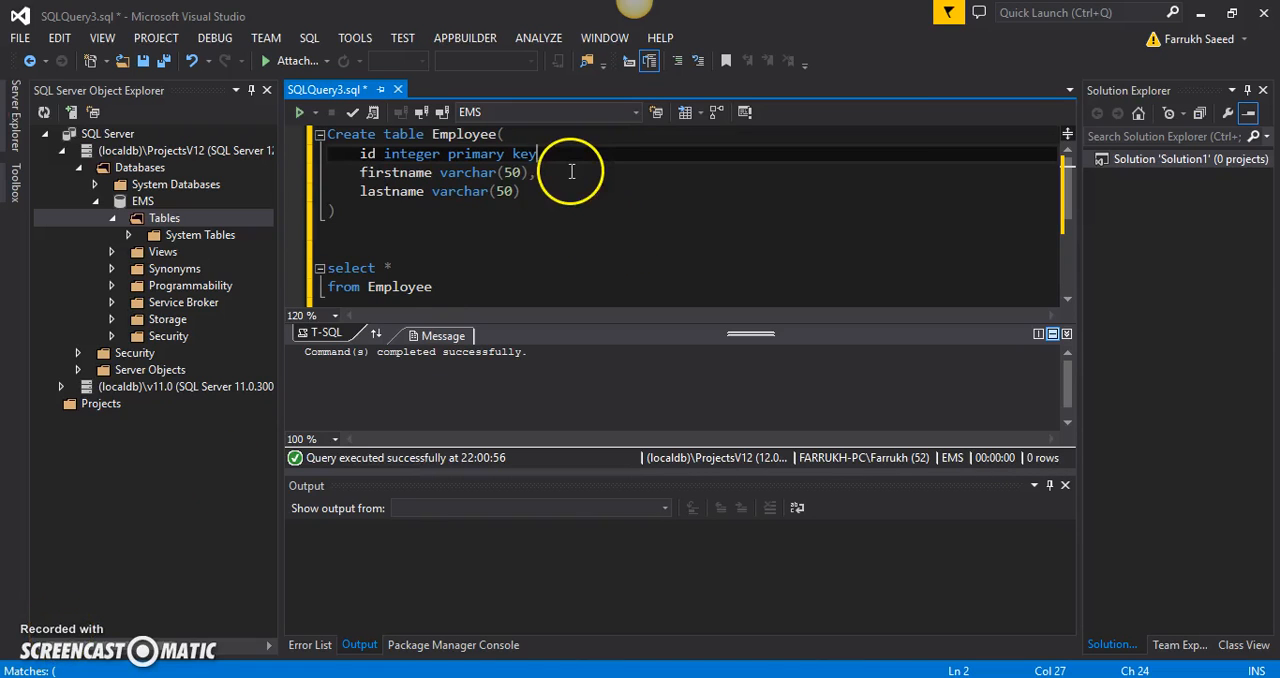
pyautogui.moveTo(460, 153)
pyautogui.write(',')
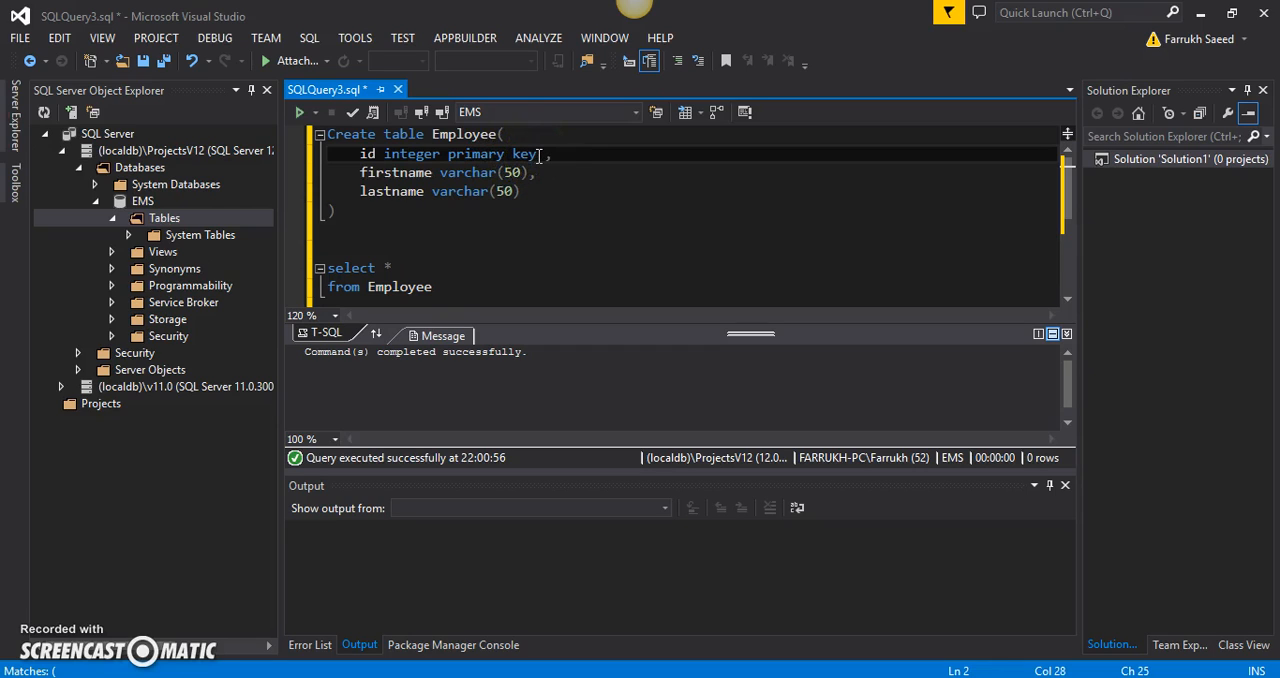
# Add identity(1, 2) after primary key on the Employee id column.
pyautogui.write('iden')
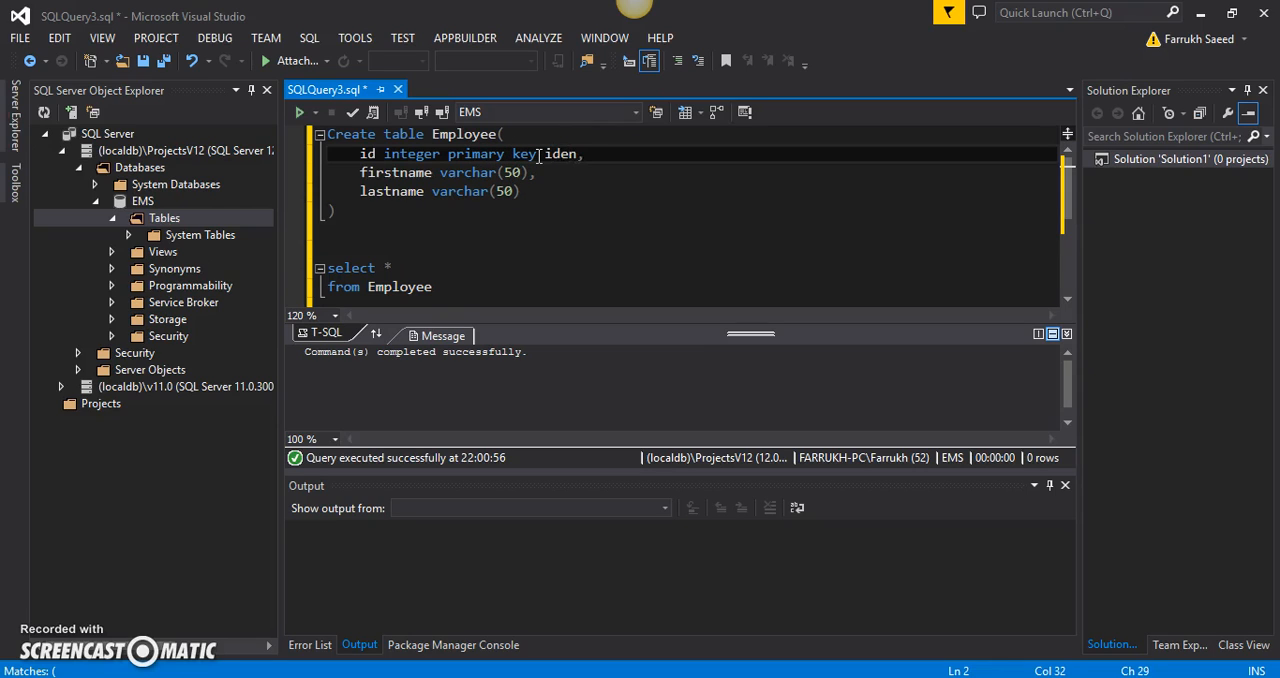
pyautogui.write('tity(1')
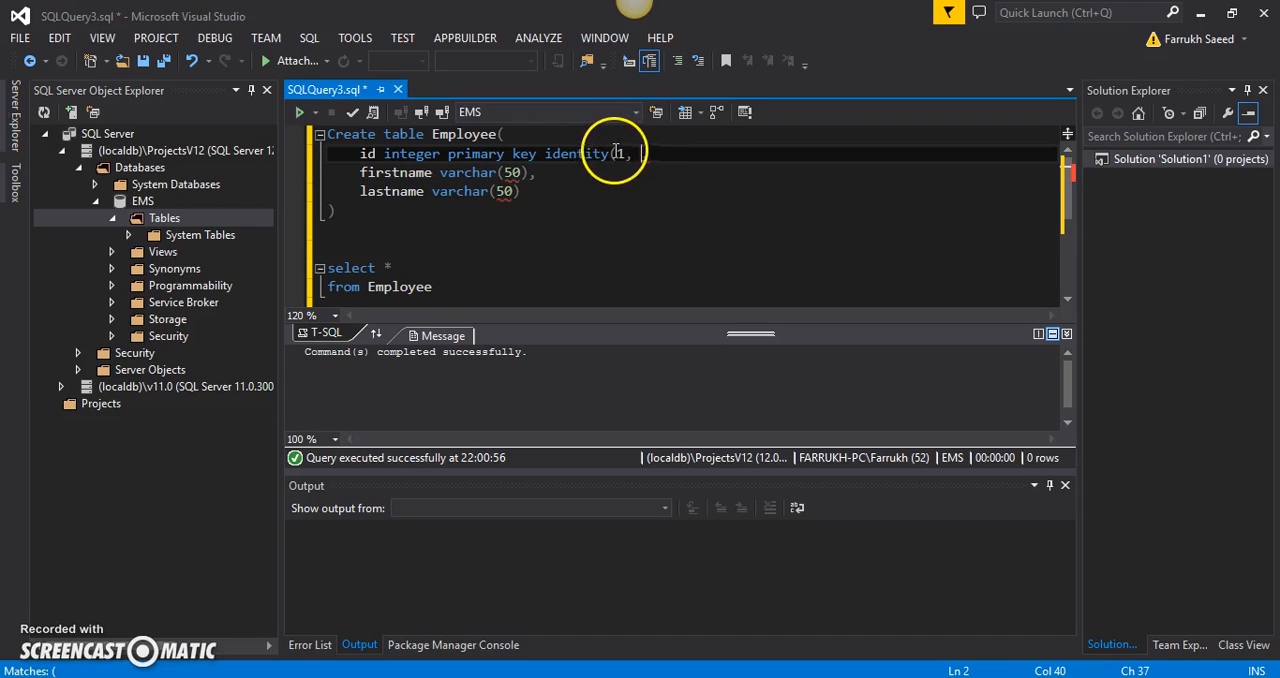
pyautogui.moveTo(460, 135)
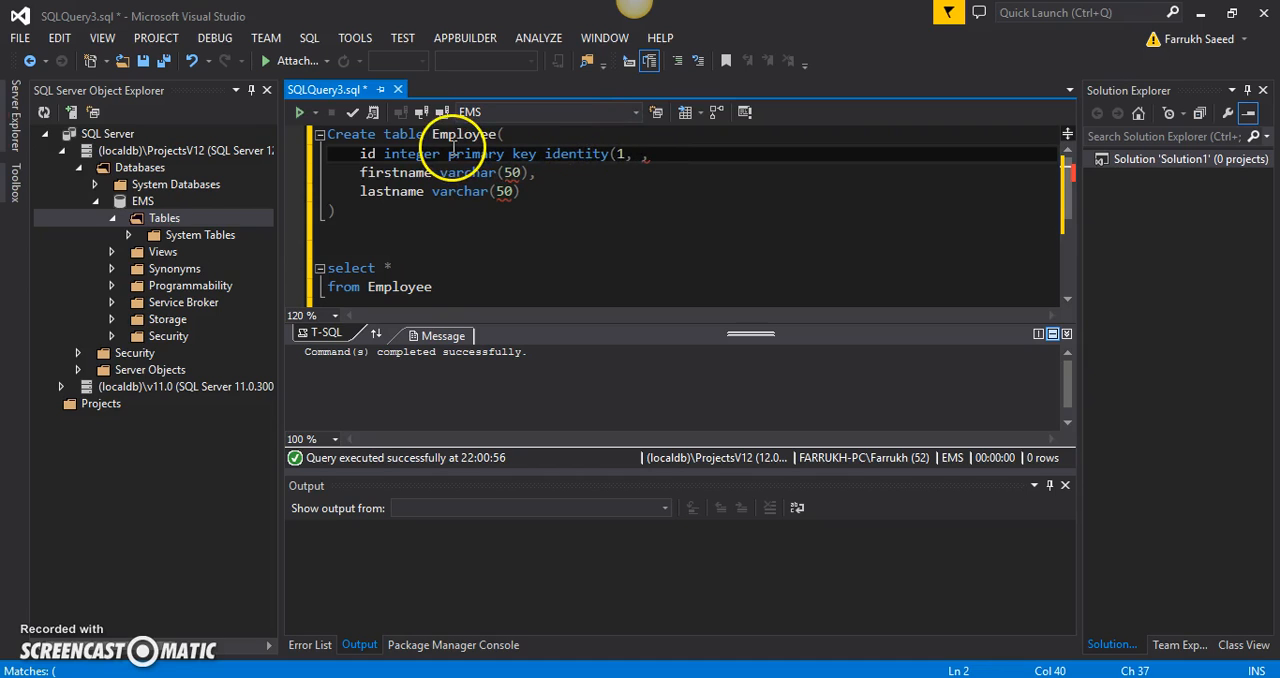
pyautogui.moveTo(618, 153)
pyautogui.write('1')
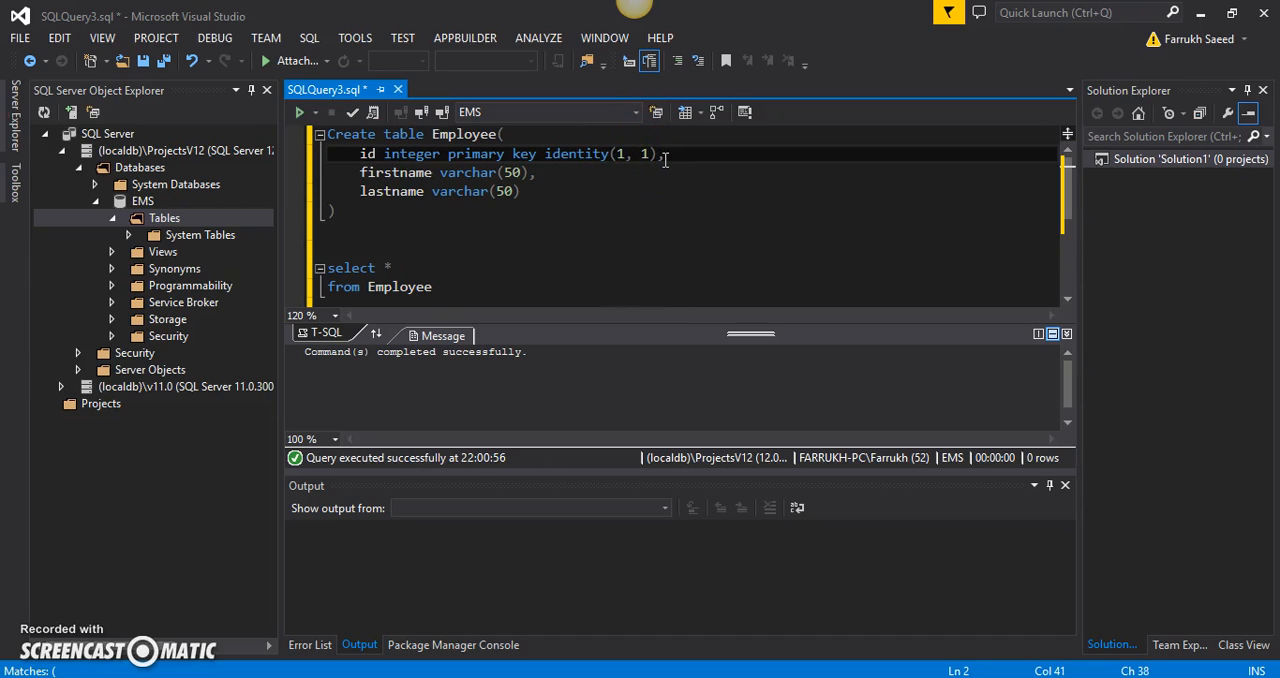
pyautogui.write('2')
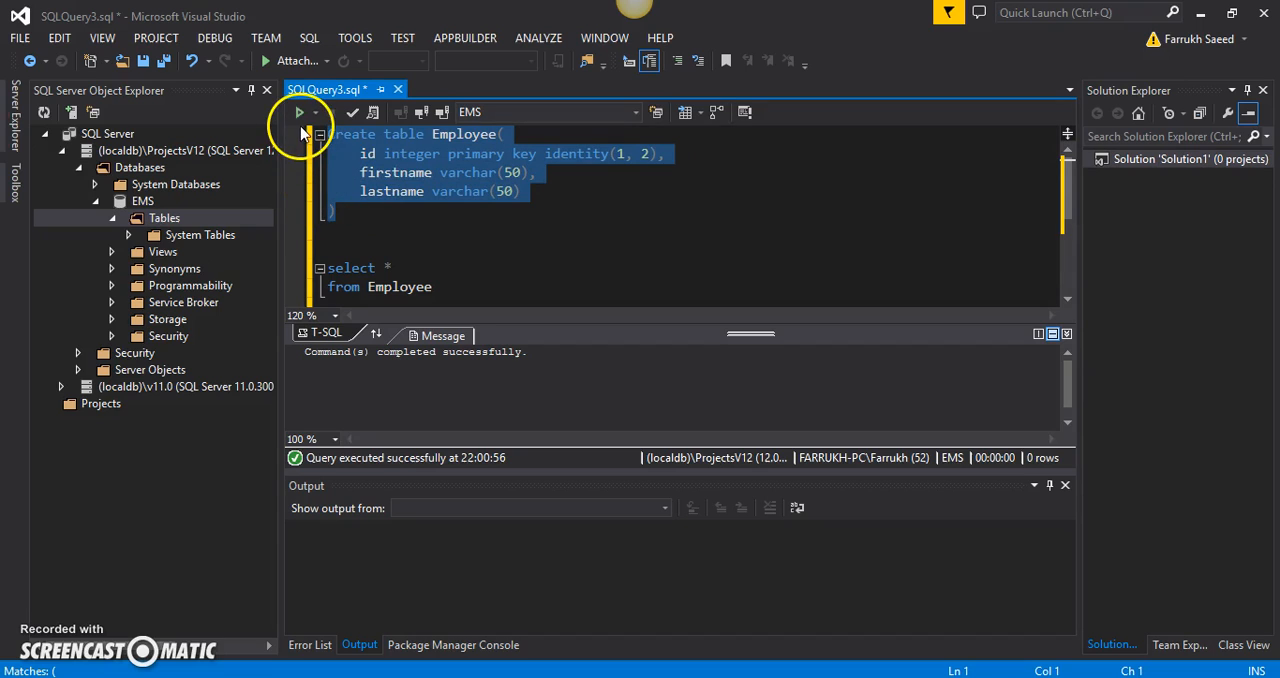
# Execute the CREATE TABLE script and expand dbo.Employee's id, firstname and lastname columns.
pyautogui.click(299, 112)
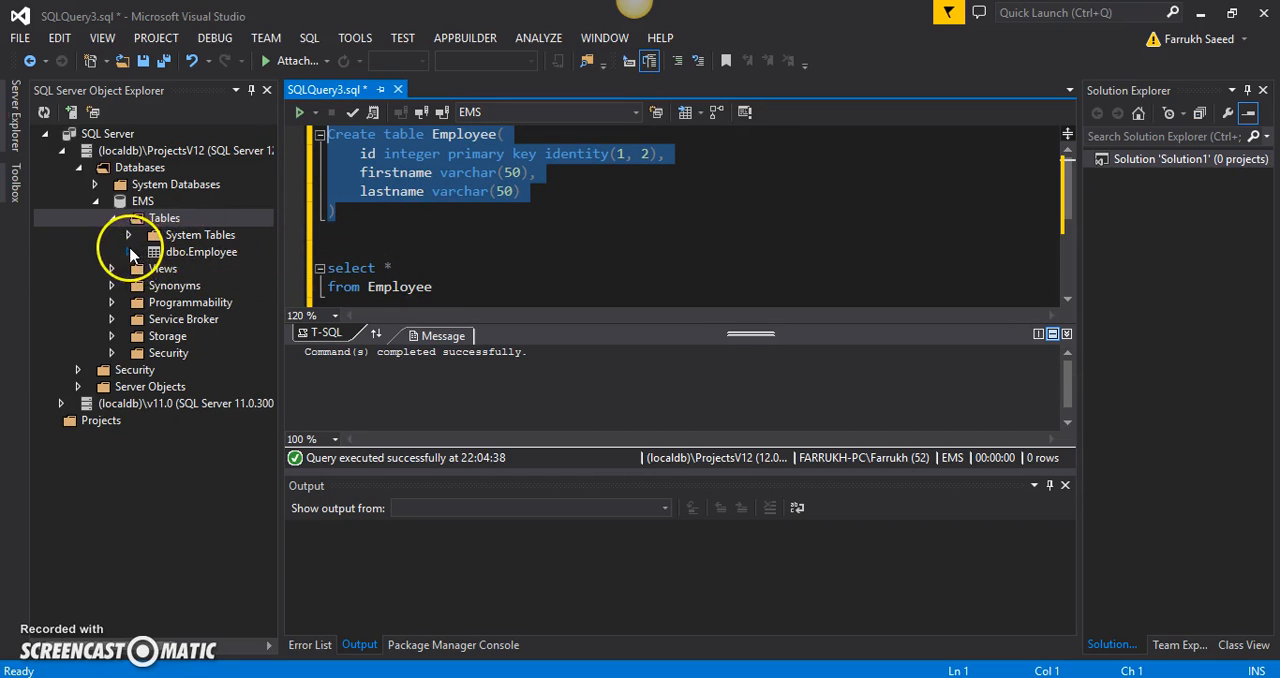
pyautogui.click(145, 251)
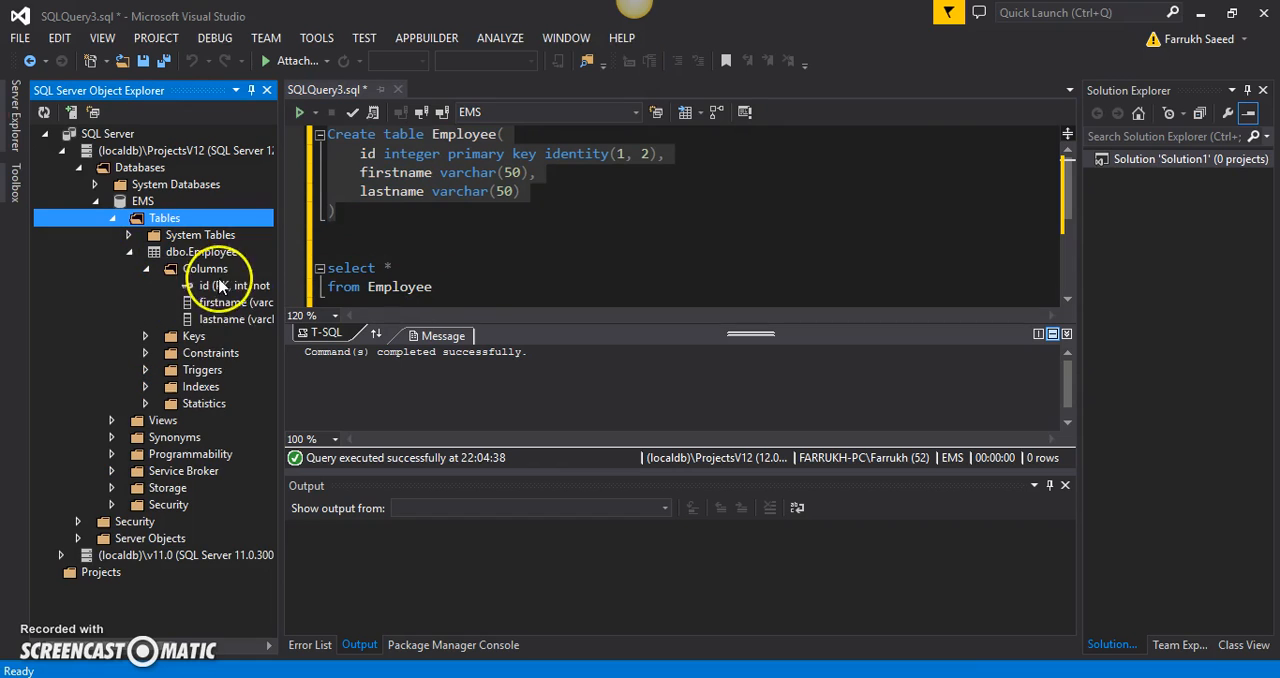
pyautogui.moveTo(210, 268)
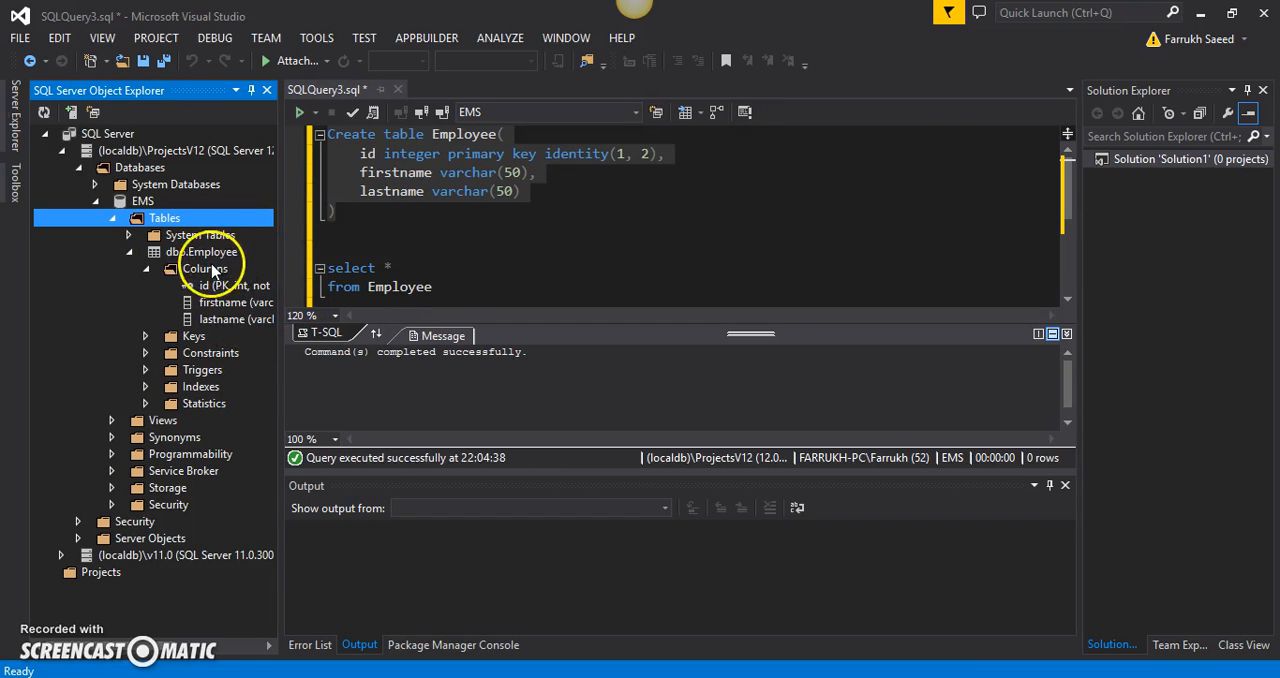
pyautogui.rightClick(200, 251)
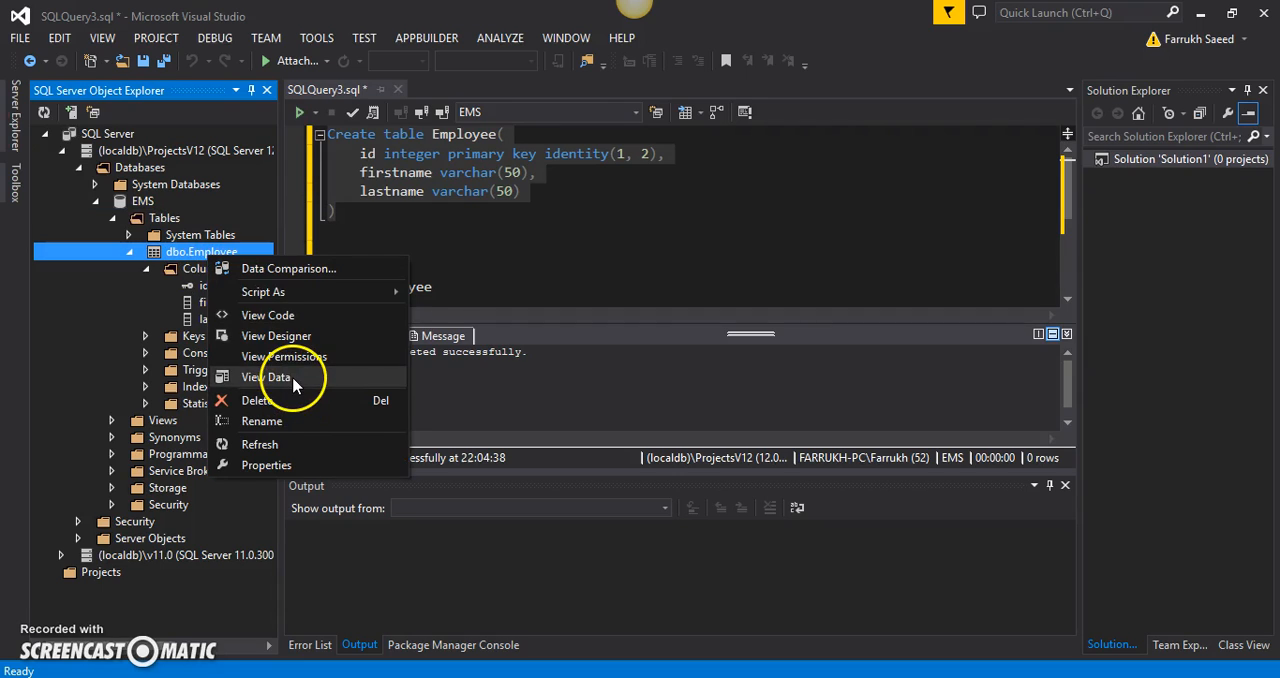
# Open View Data and enter Frank Underwoed as the first Employee row.
pyautogui.click(278, 377)
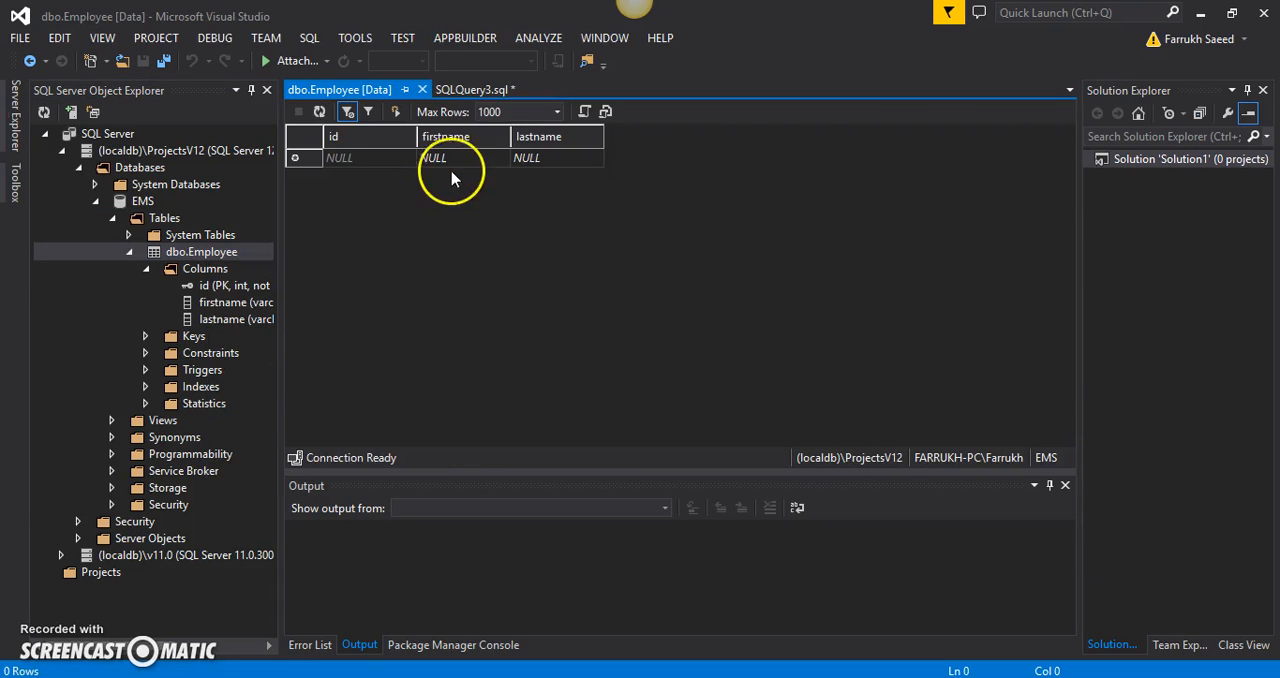
pyautogui.doubleClick(433, 158)
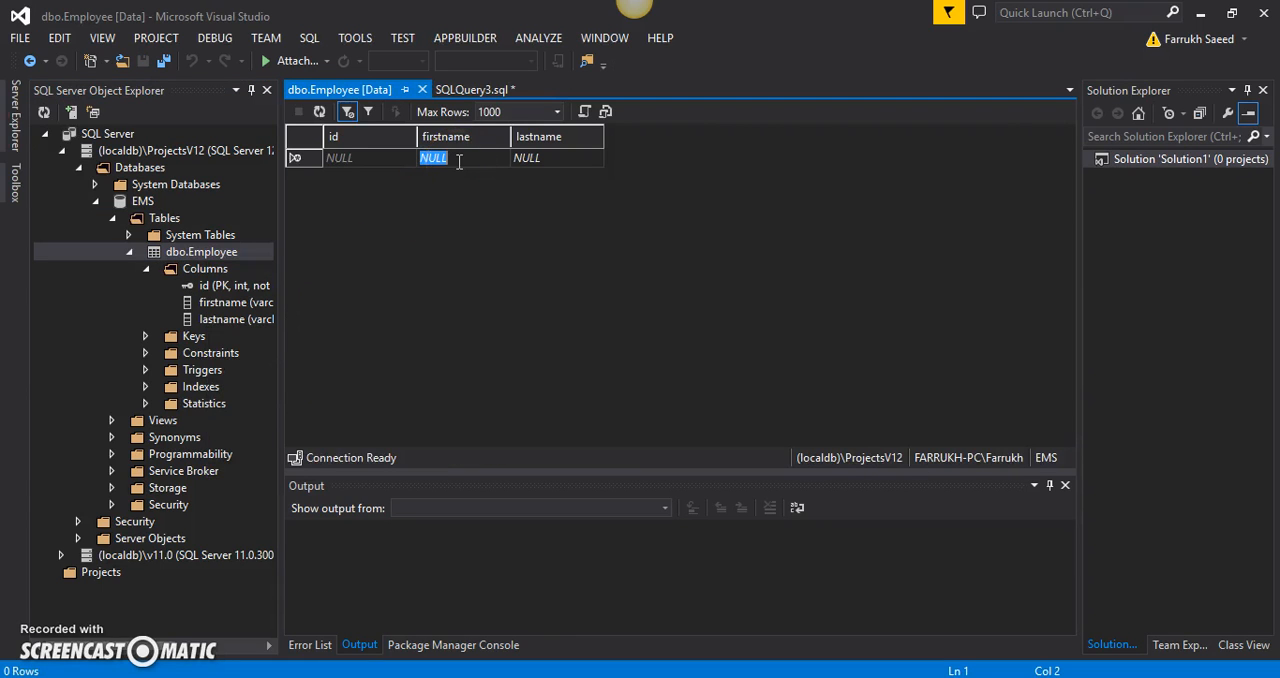
pyautogui.write('Frank')
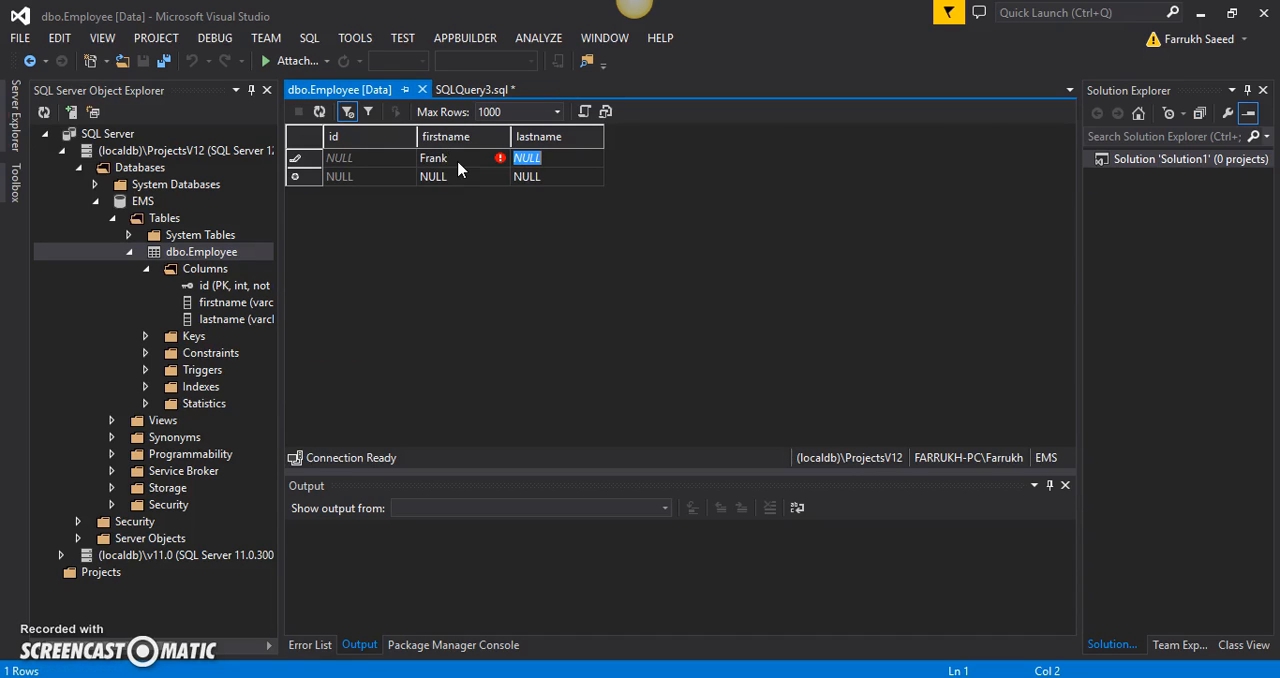
pyautogui.write('Under')
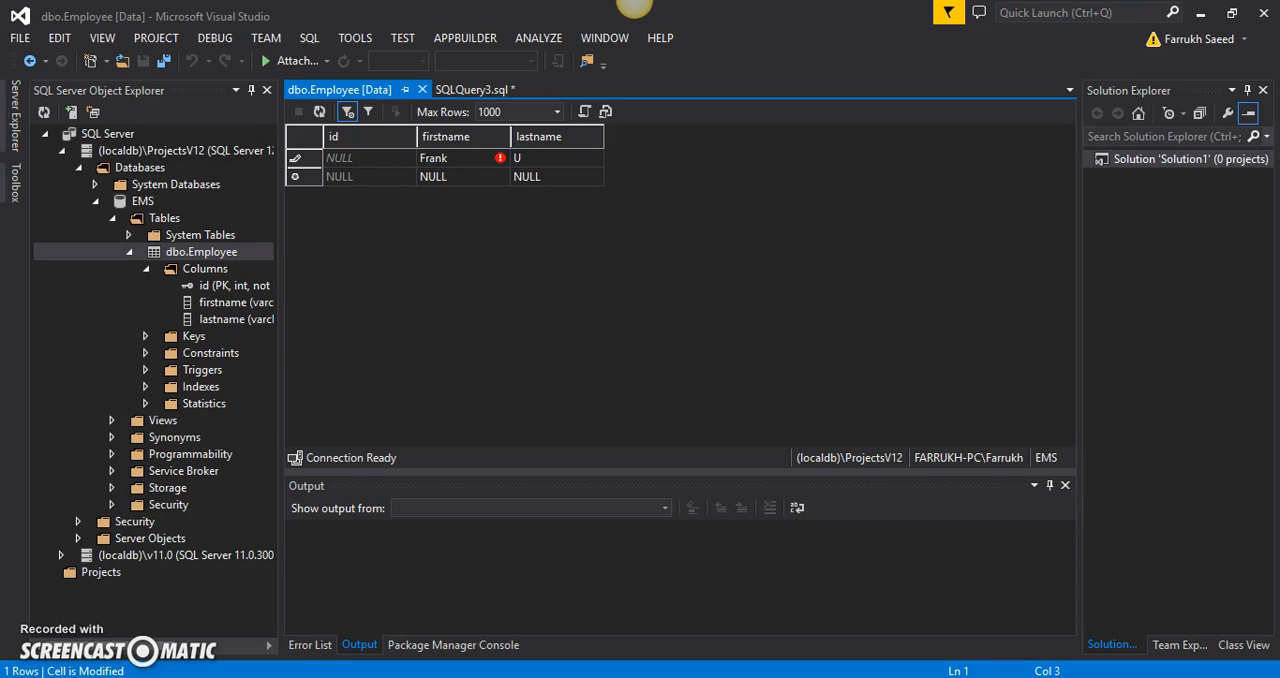
pyautogui.write('nderwooed')
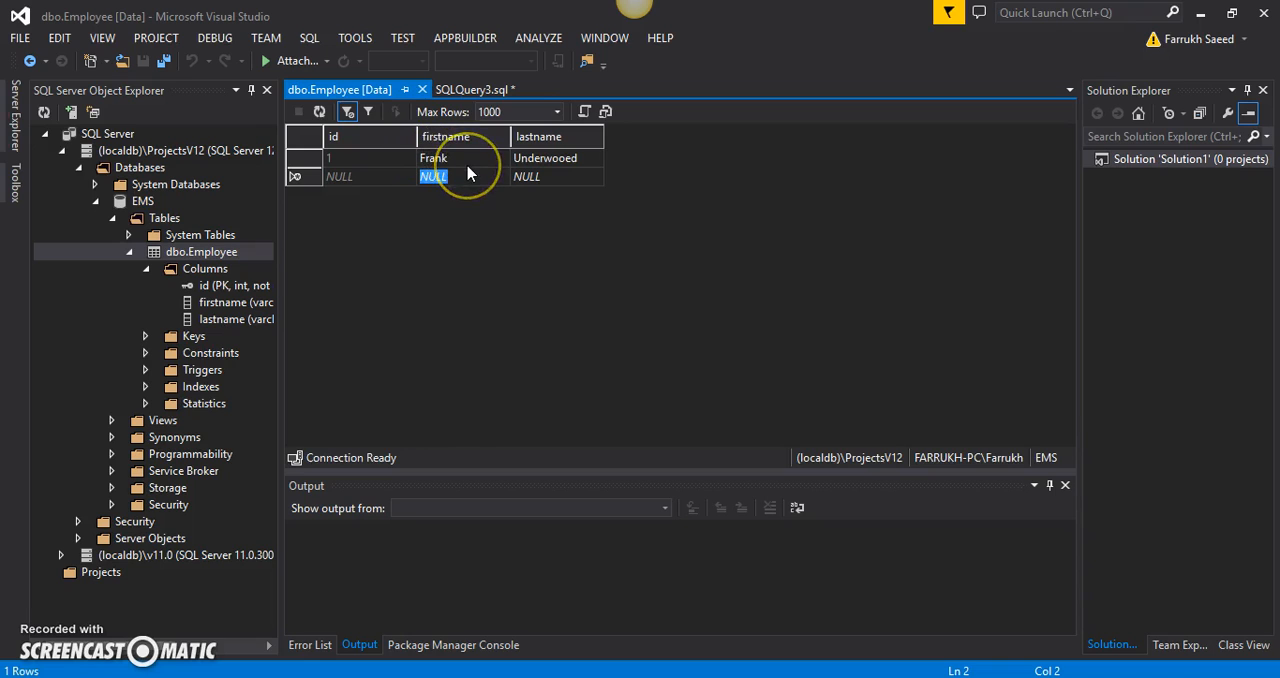
# Enter Walter White as the second row, check its id 3, and return to SQLQuery3.sql.
pyautogui.write('Walt')
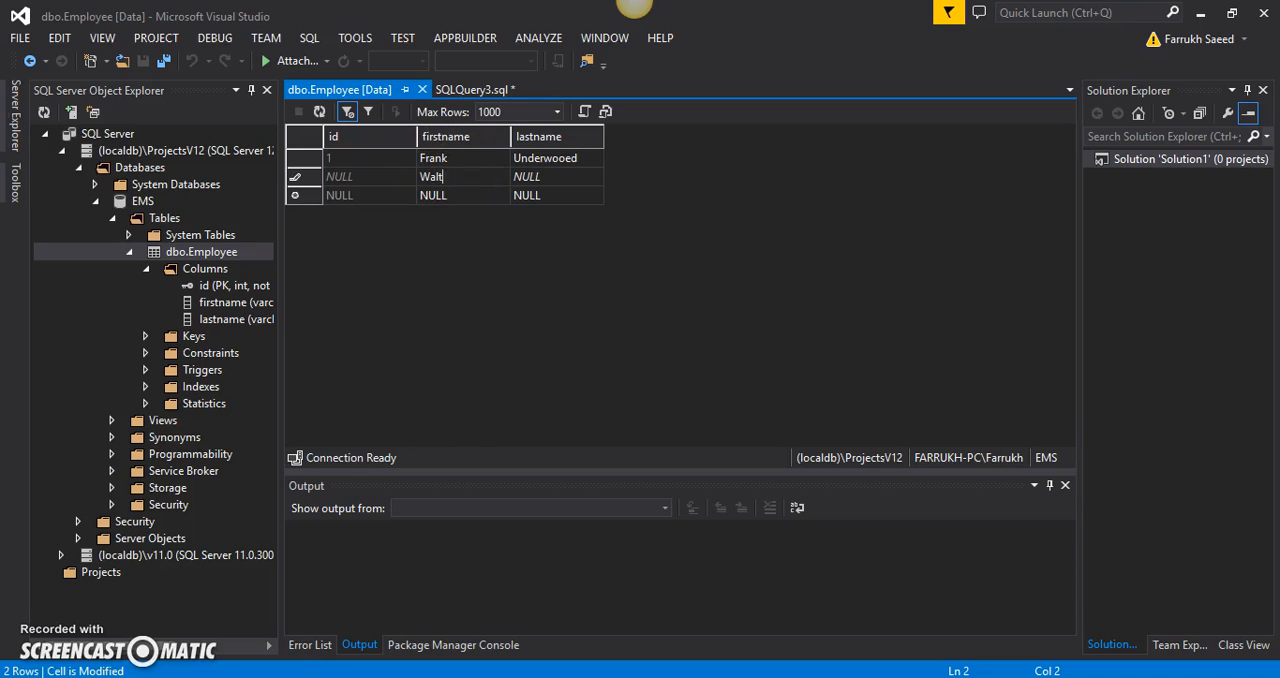
pyautogui.write('White')
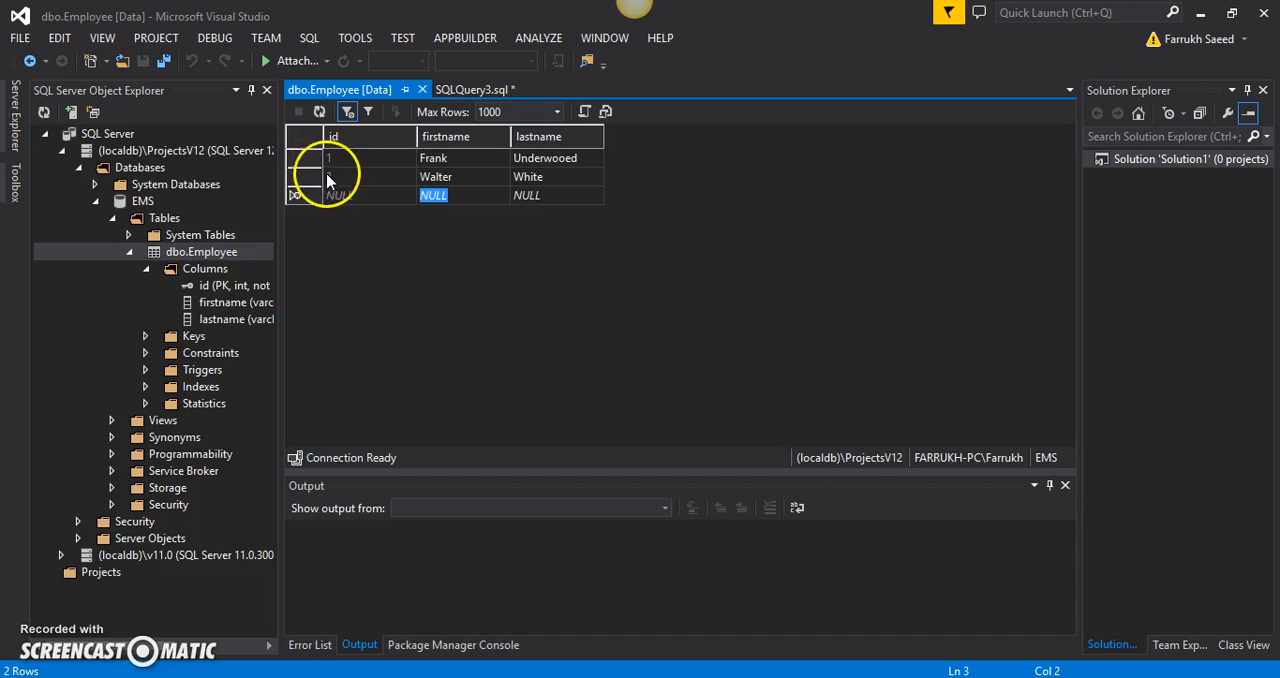
pyautogui.click(330, 176)
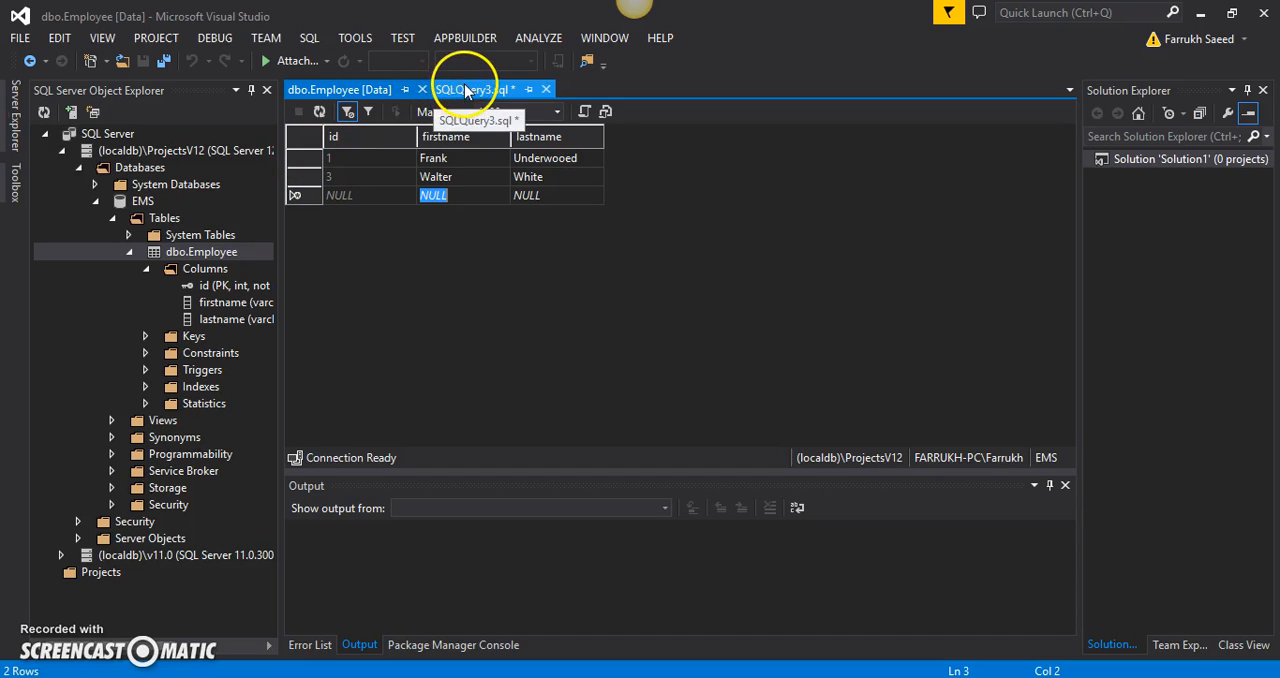
pyautogui.click(470, 89)
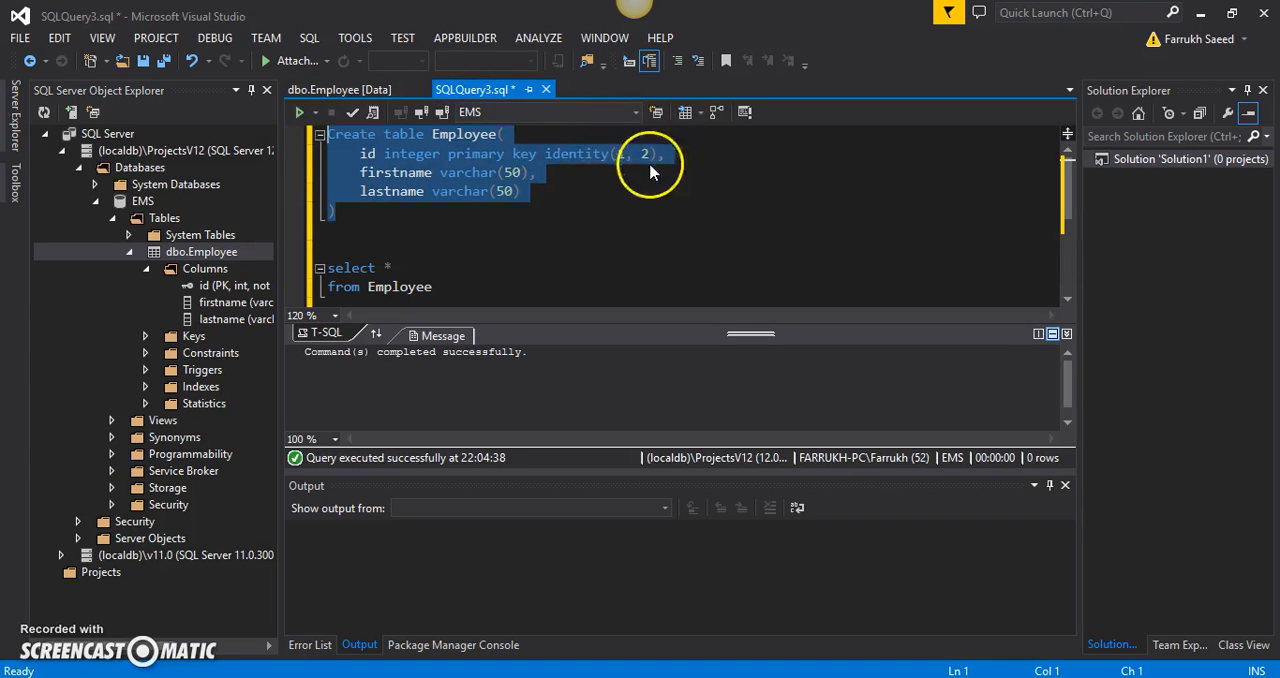